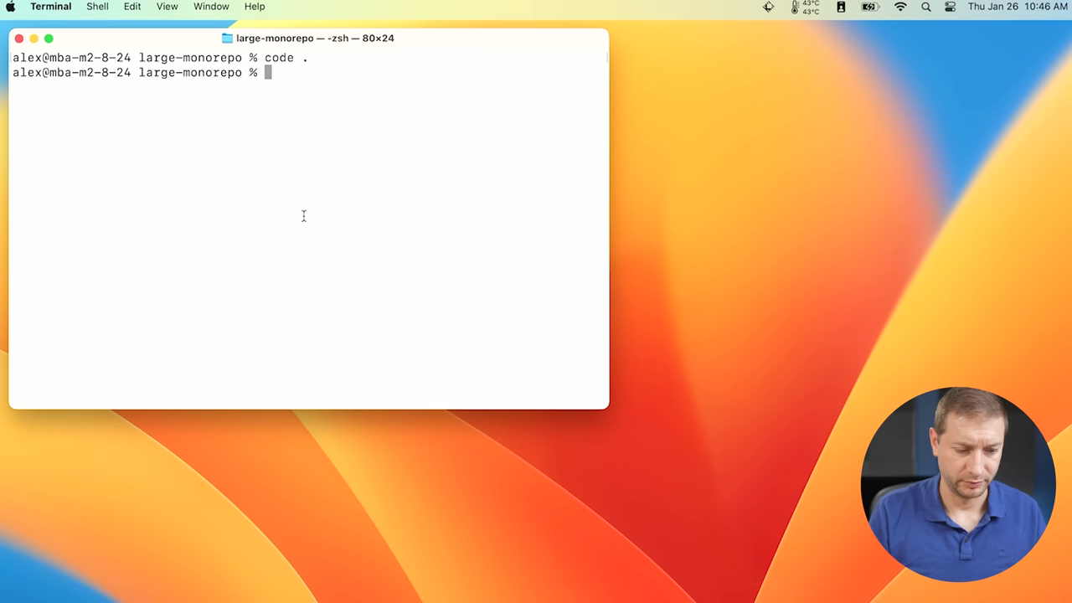
Run the timed benchmark command starting with 'time npm' at the zsh prompt
type("time npm")
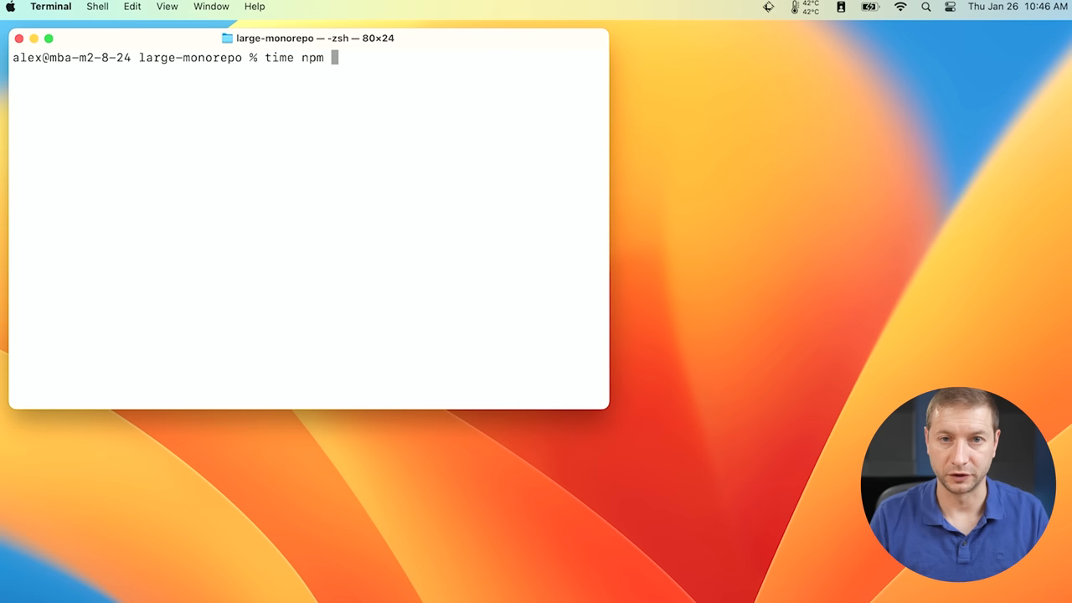
key("Return")
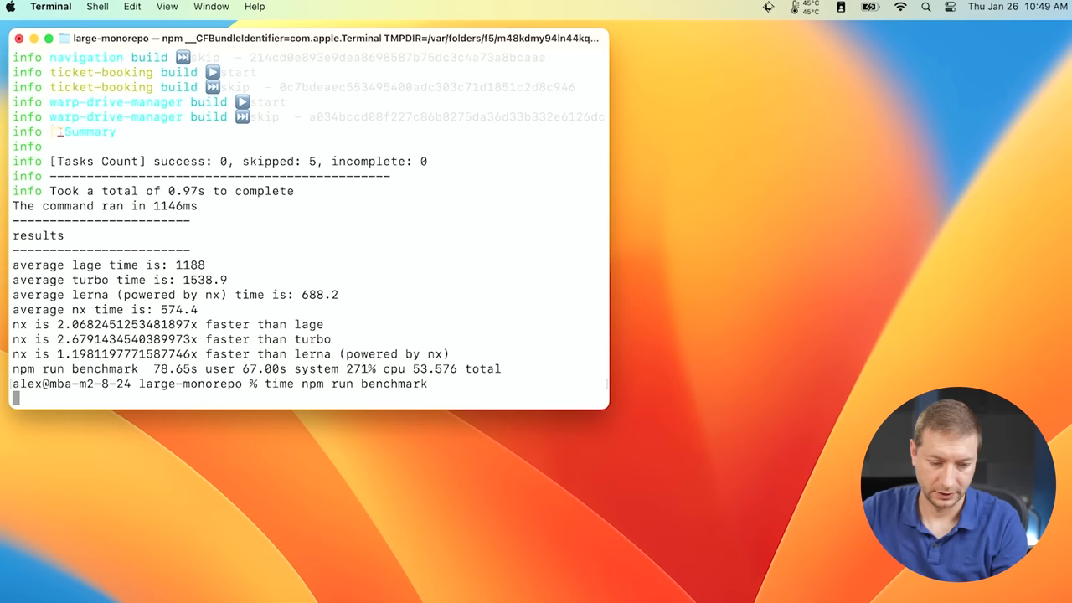
After reviewing the lage, turbo, lerna and nx results, rerun 'time npm run benchmark'
key("Return")
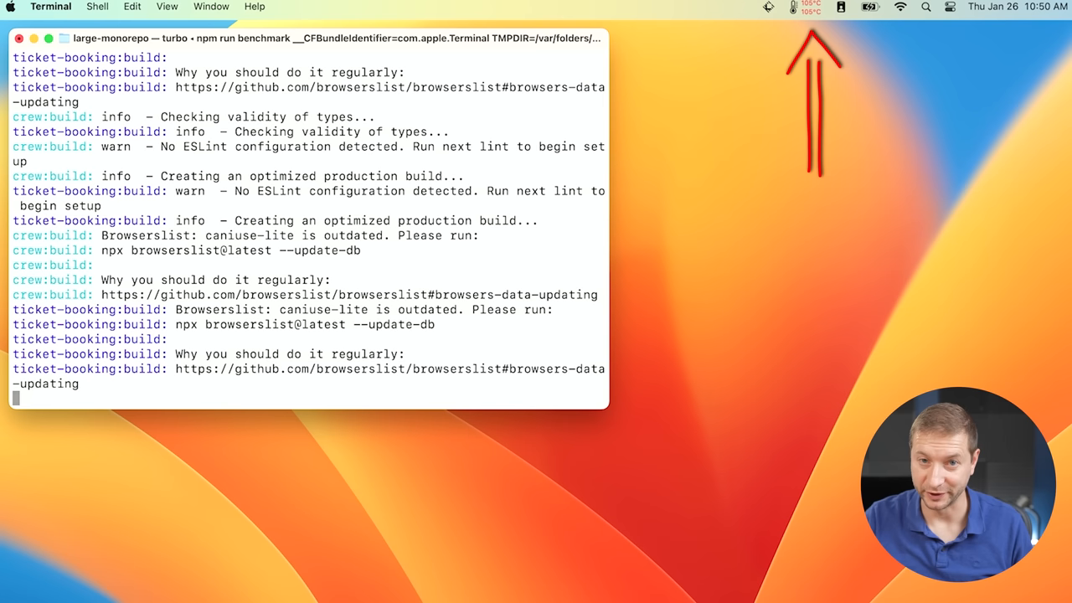